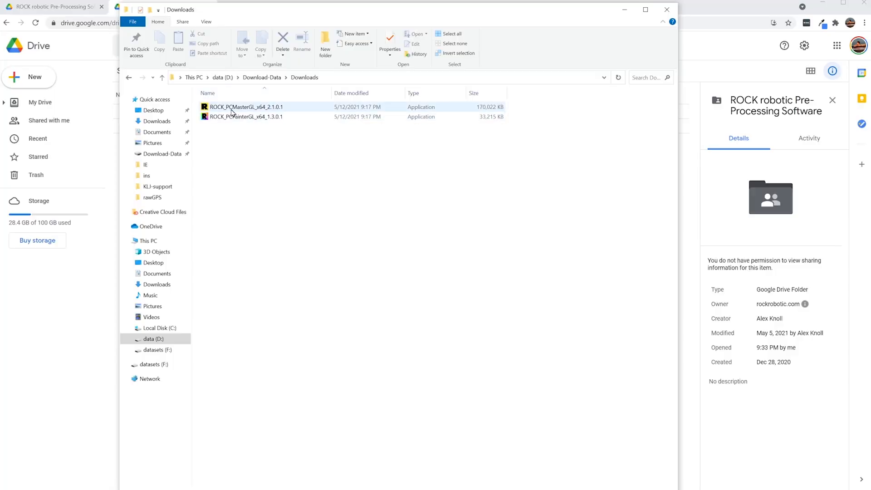
# Run the ROCK_PCMasterGL_x64_2.1.0.1 installer from the Downloads folder.
pyautogui.doubleClick(243, 107)
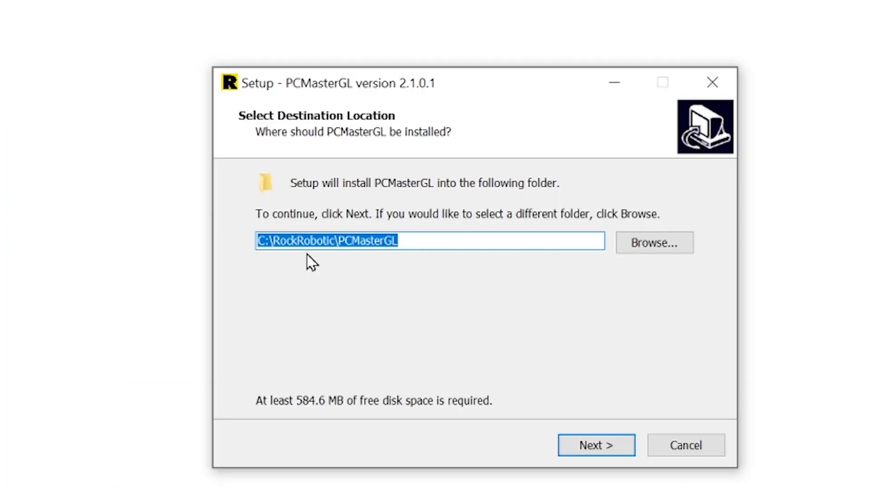
pyautogui.moveTo(331, 281)
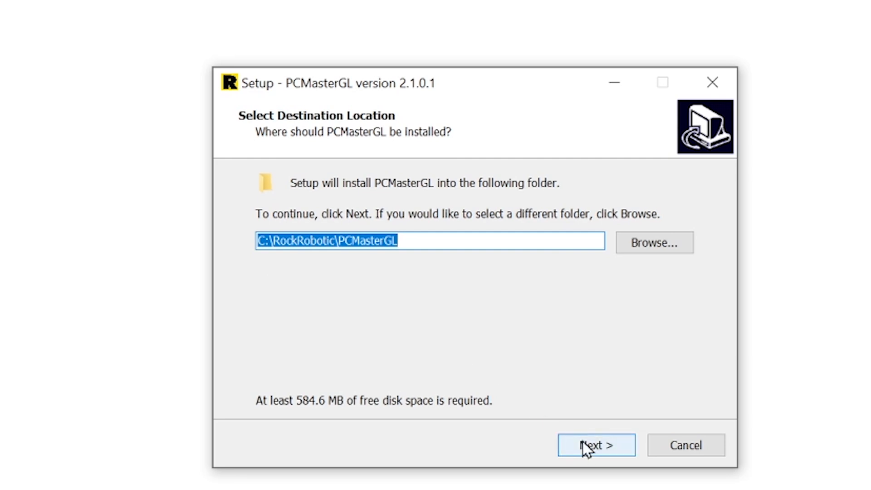
# Install PCMasterGL to C:\RockRobotic\PCMasterGL with a desktop shortcut, then launch ROCK_PCPainterGL_x64_1.3.0.1.
pyautogui.click(597, 446)
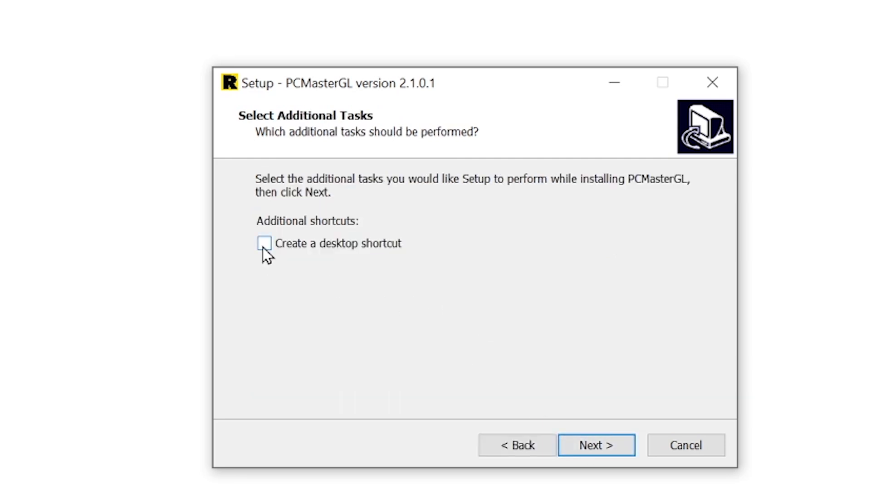
pyautogui.click(609, 446)
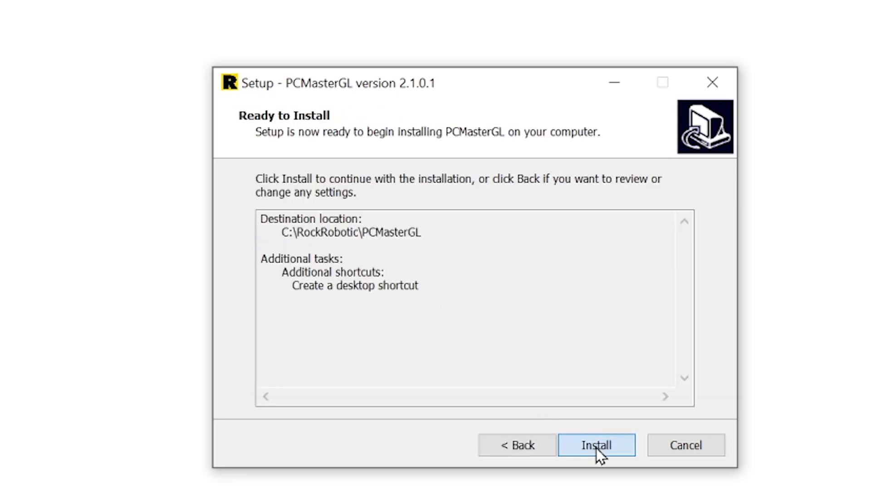
pyautogui.click(599, 446)
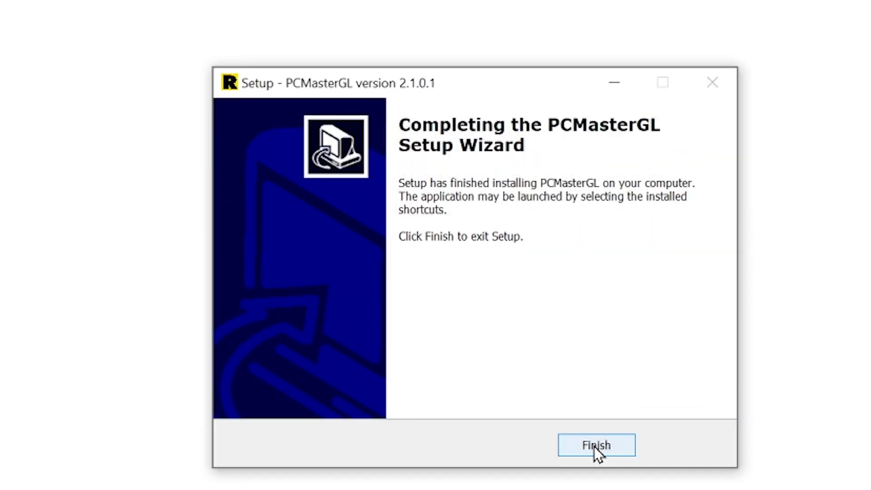
pyautogui.click(597, 445)
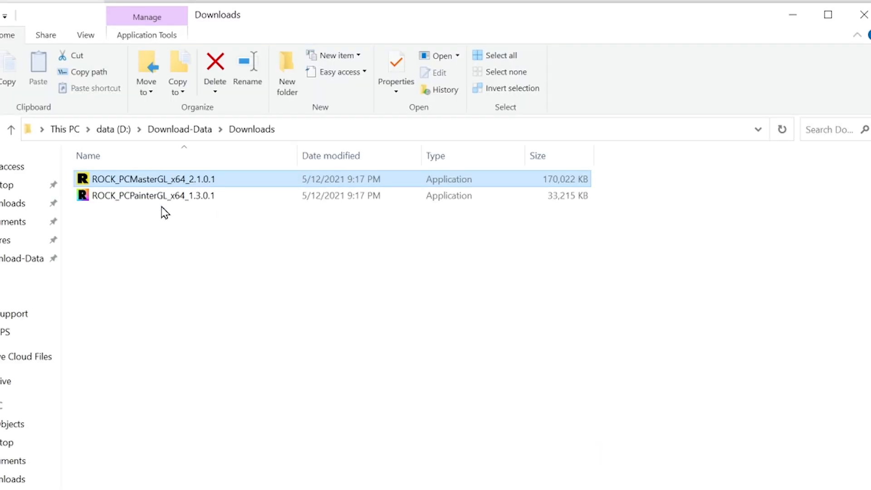
pyautogui.moveTo(150, 204)
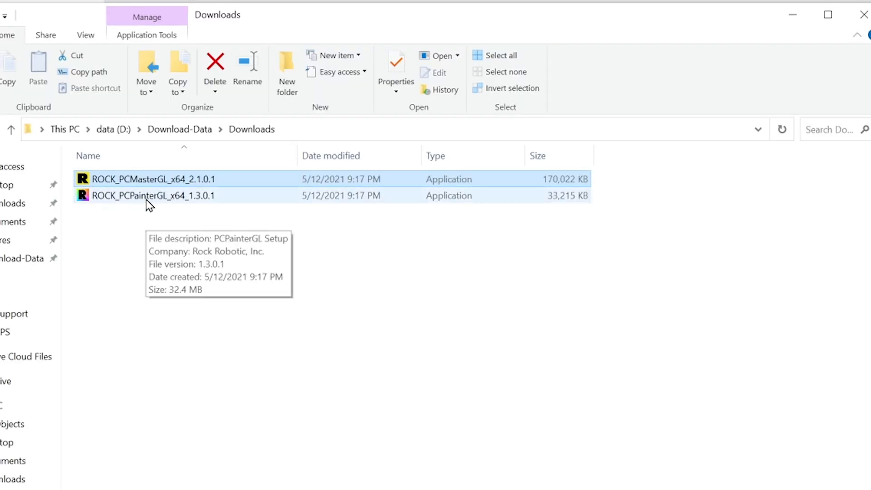
pyautogui.doubleClick(153, 196)
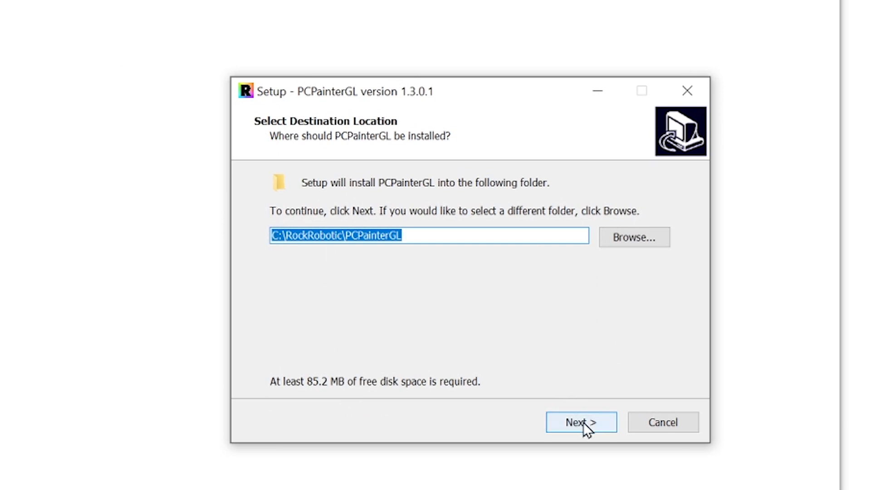
# Install PCPainterGL 1.3.0.1 to the default C:\RockRobotic\PCPainterGL folder, adding a desktop shortcut.
pyautogui.click(581, 422)
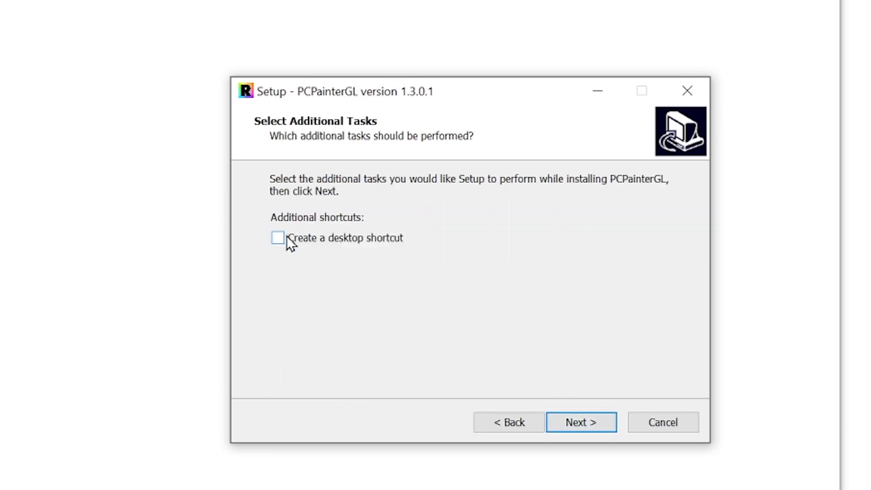
pyautogui.click(585, 423)
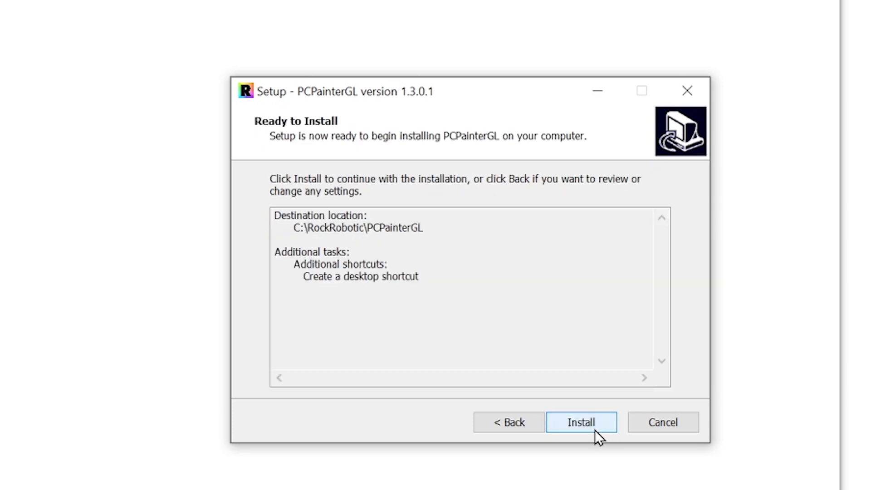
pyautogui.click(583, 423)
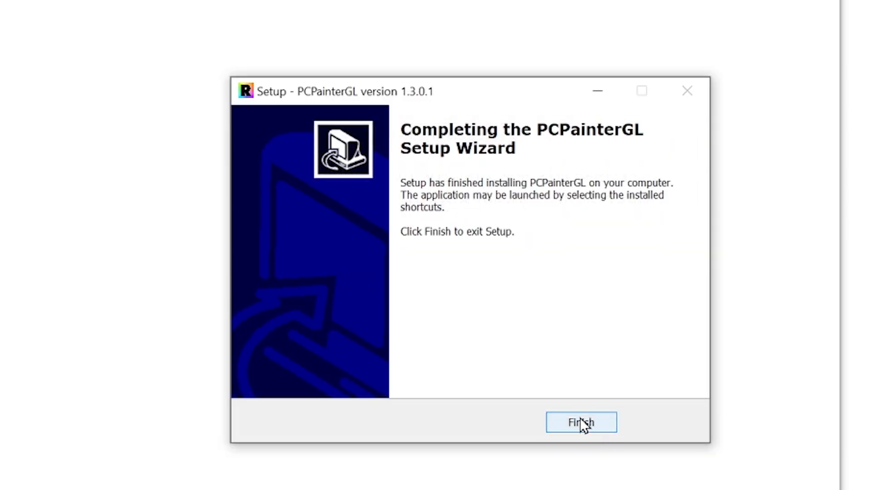
pyautogui.click(581, 422)
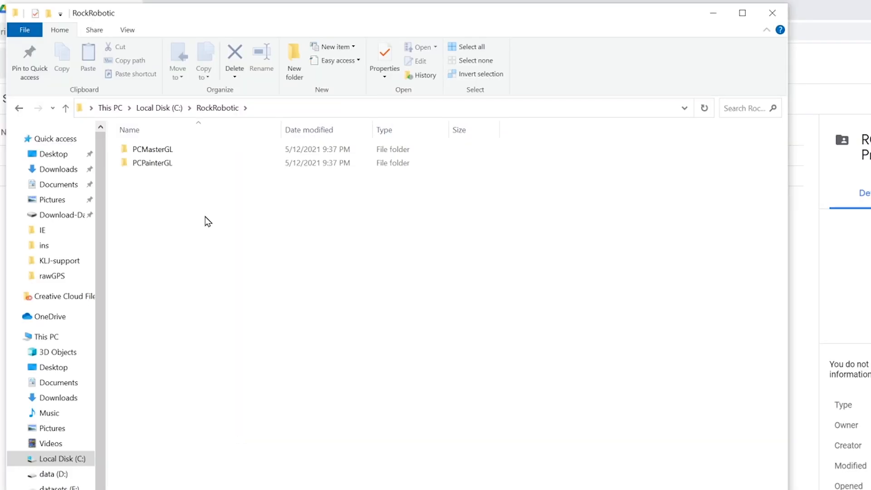
pyautogui.moveTo(141, 116)
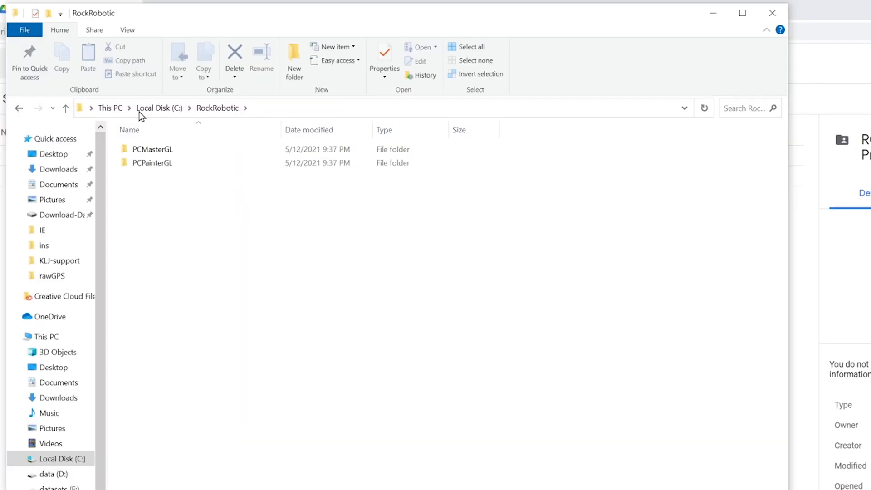
# Open C:\RockRobotic\PCMasterGL to view its docs, resources, Settings folders and DLLs.
pyautogui.click(152, 163)
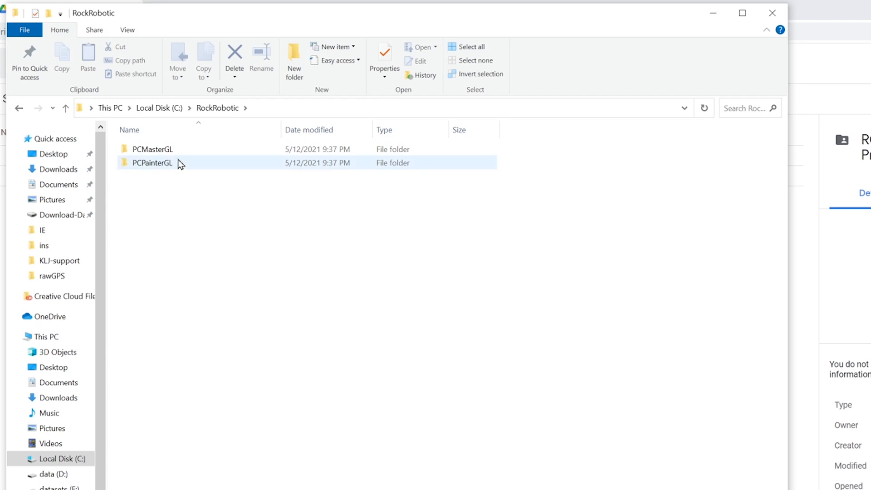
pyautogui.moveTo(165, 172)
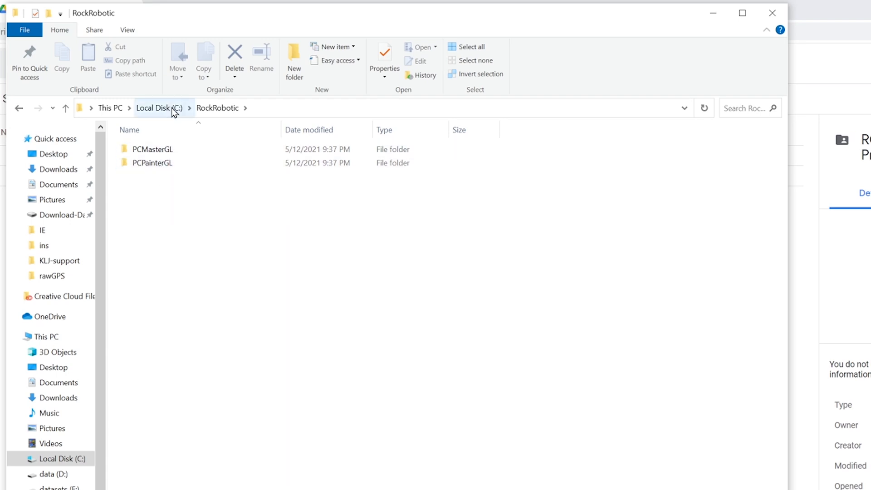
pyautogui.click(152, 149)
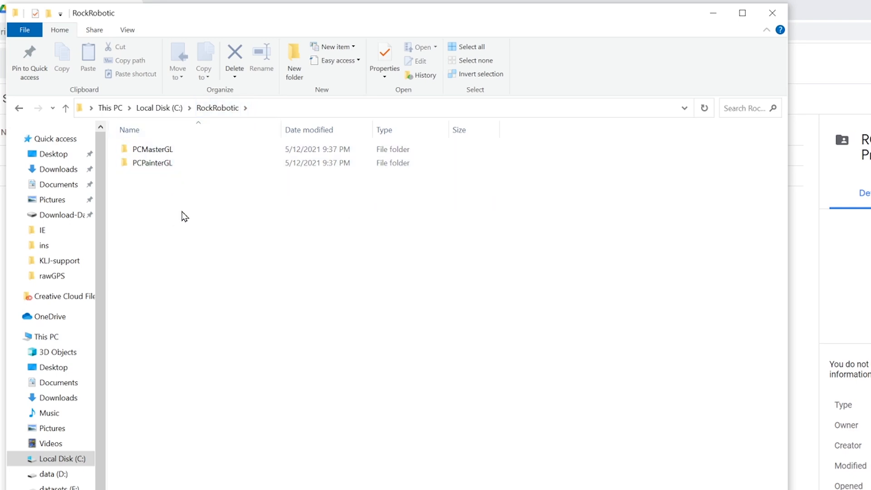
pyautogui.click(153, 150)
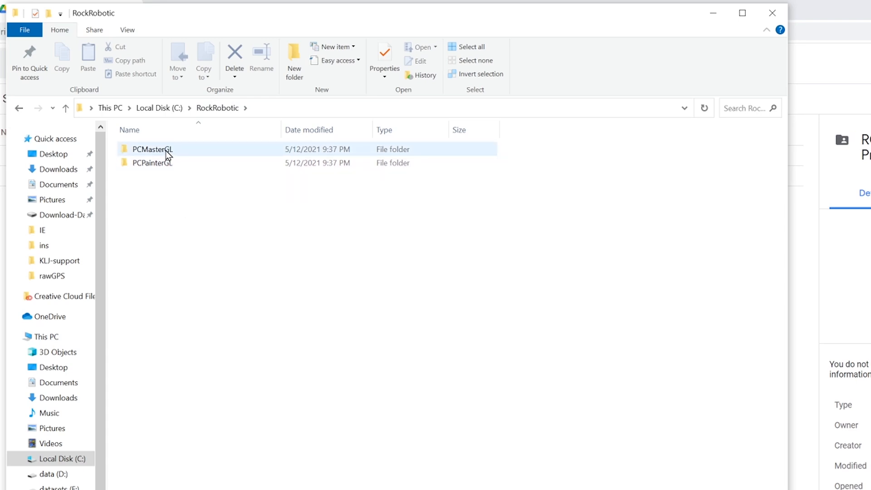
pyautogui.doubleClick(153, 149)
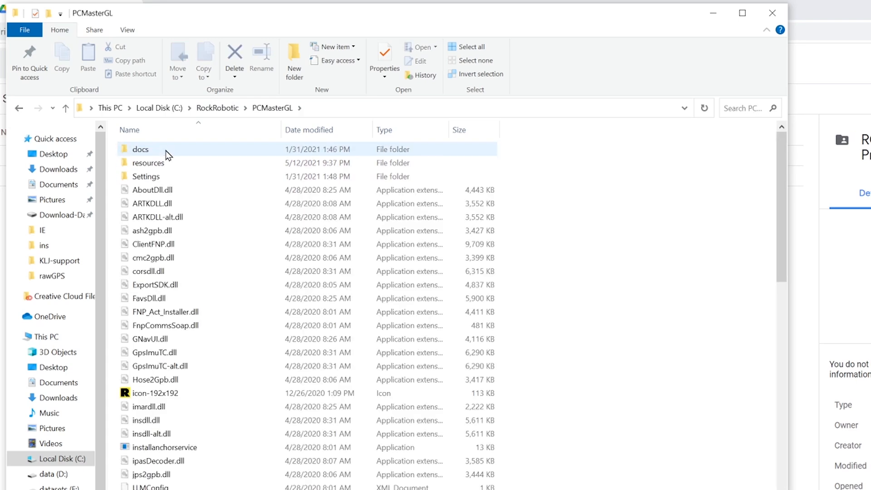
# Run LLMform from the PCMasterGL folder to open the NovAtel Local License Manager.
pyautogui.scroll(-3)
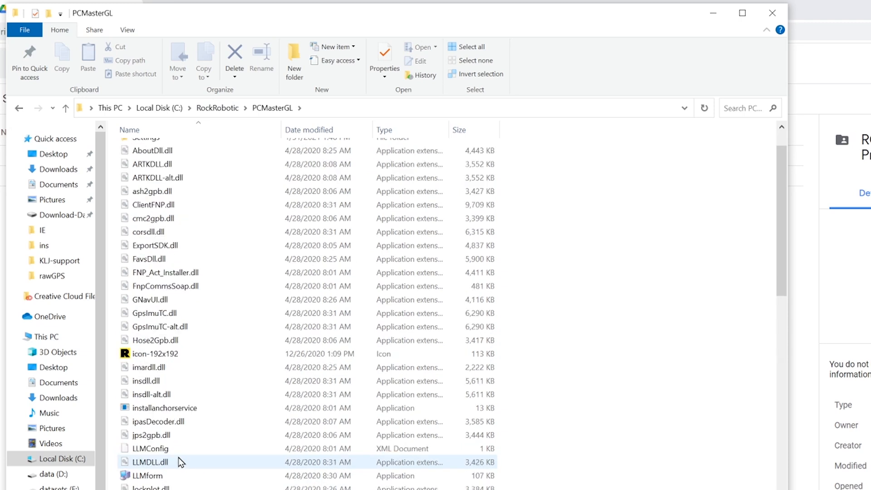
pyautogui.click(147, 435)
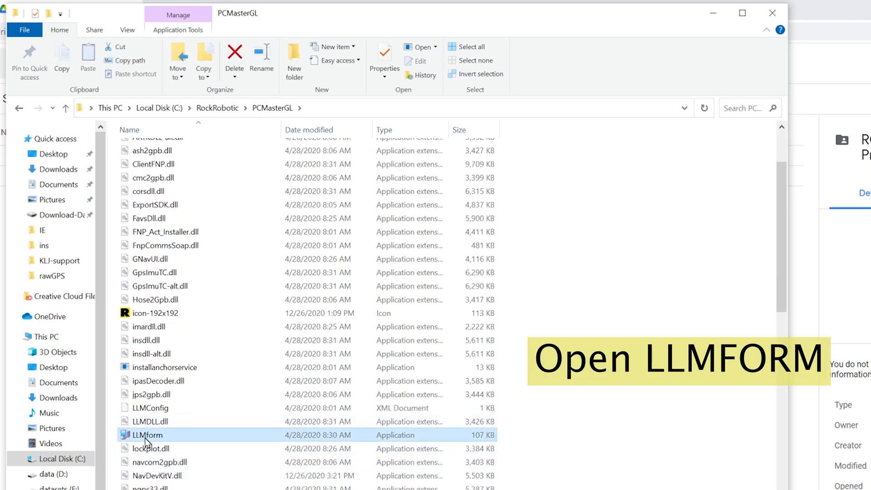
pyautogui.moveTo(152, 439)
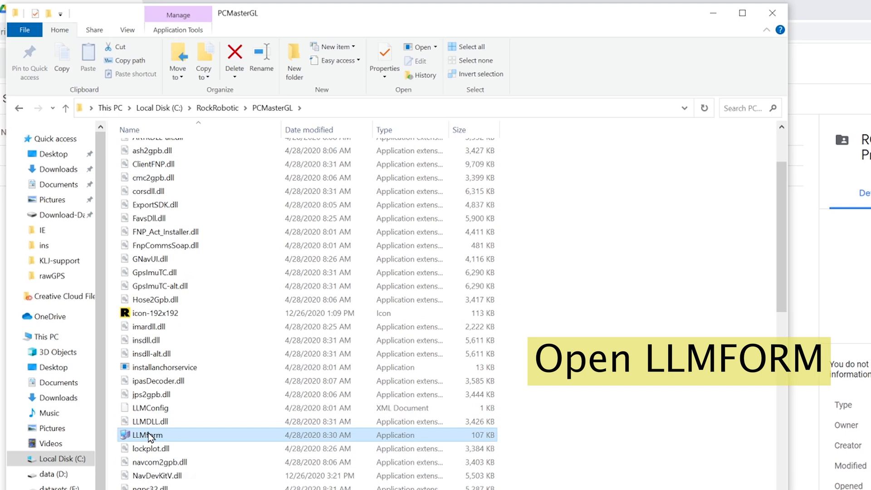
pyautogui.doubleClick(147, 435)
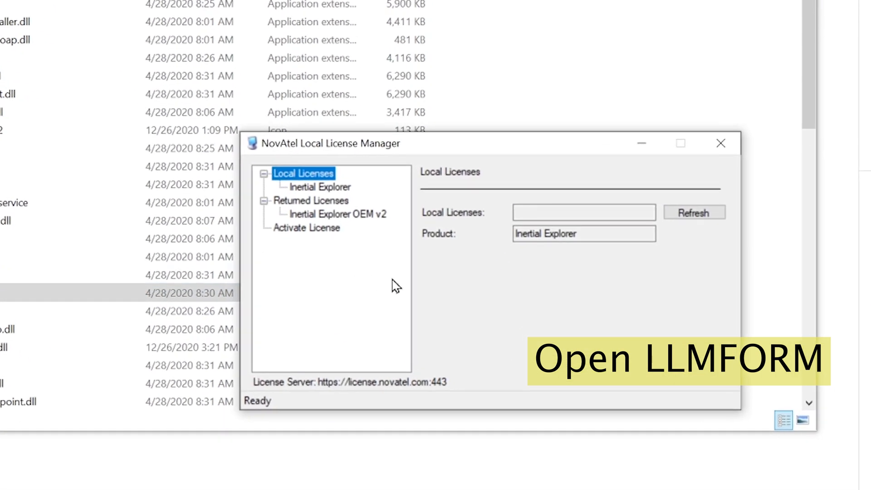
# Activate the license key so Inertial Explorer OEM v2 appears under local licenses.
pyautogui.click(306, 228)
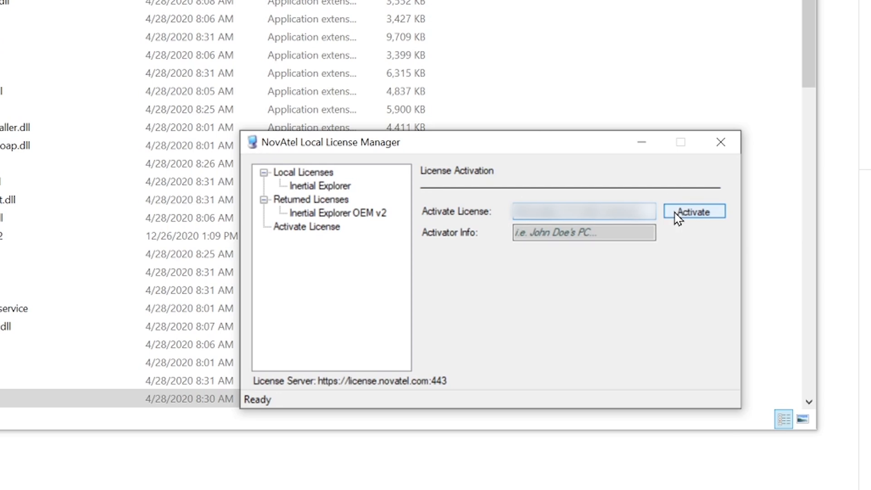
pyautogui.click(306, 227)
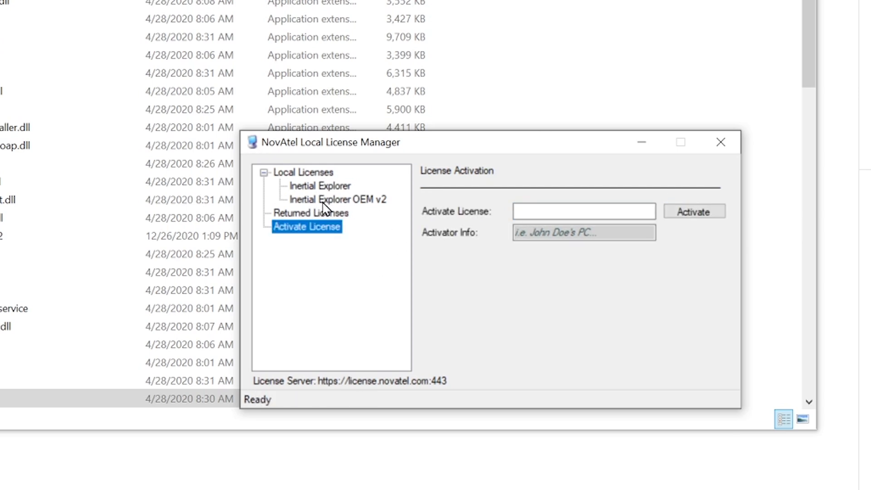
pyautogui.moveTo(335, 224)
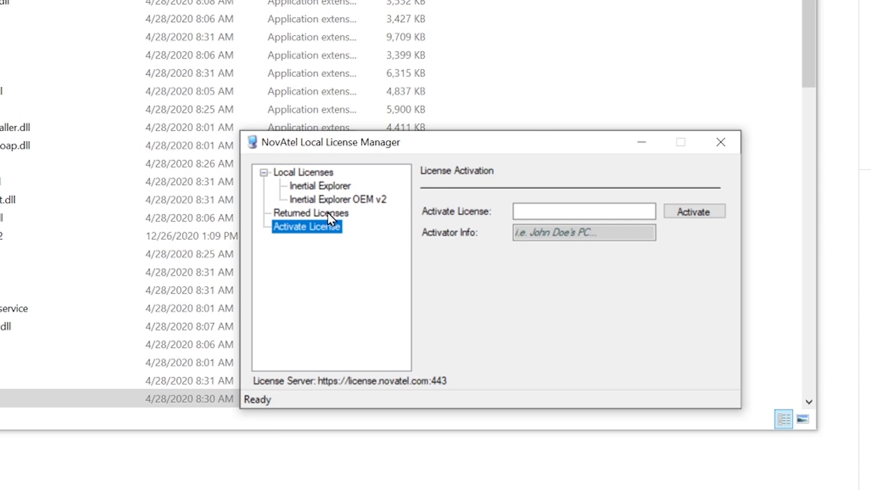
pyautogui.moveTo(342, 221)
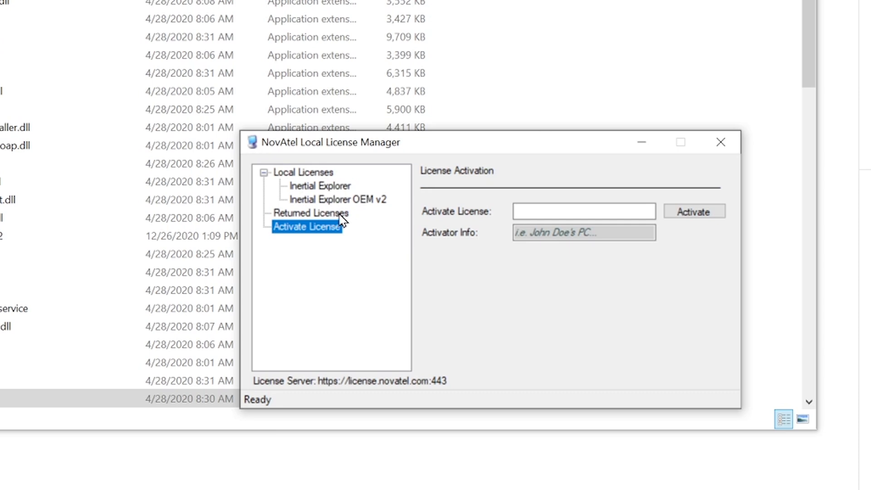